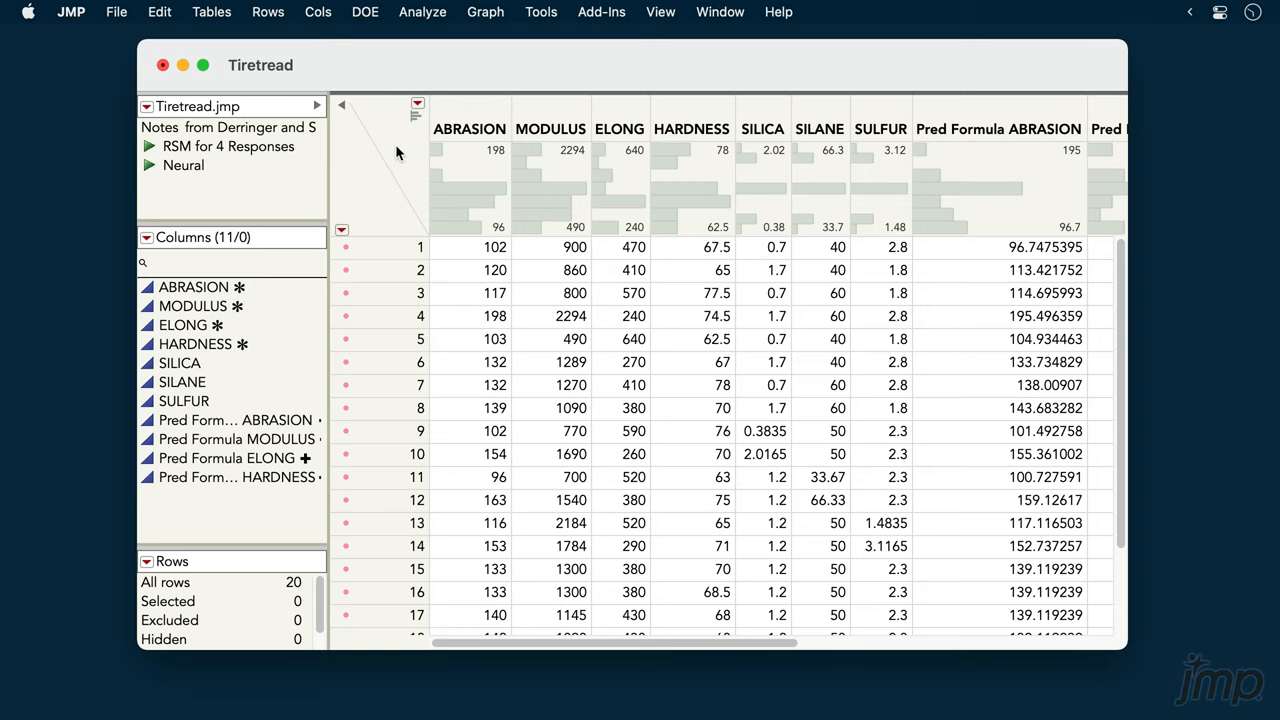
{"action": "mouse_move", "coordinate": [472, 118]}
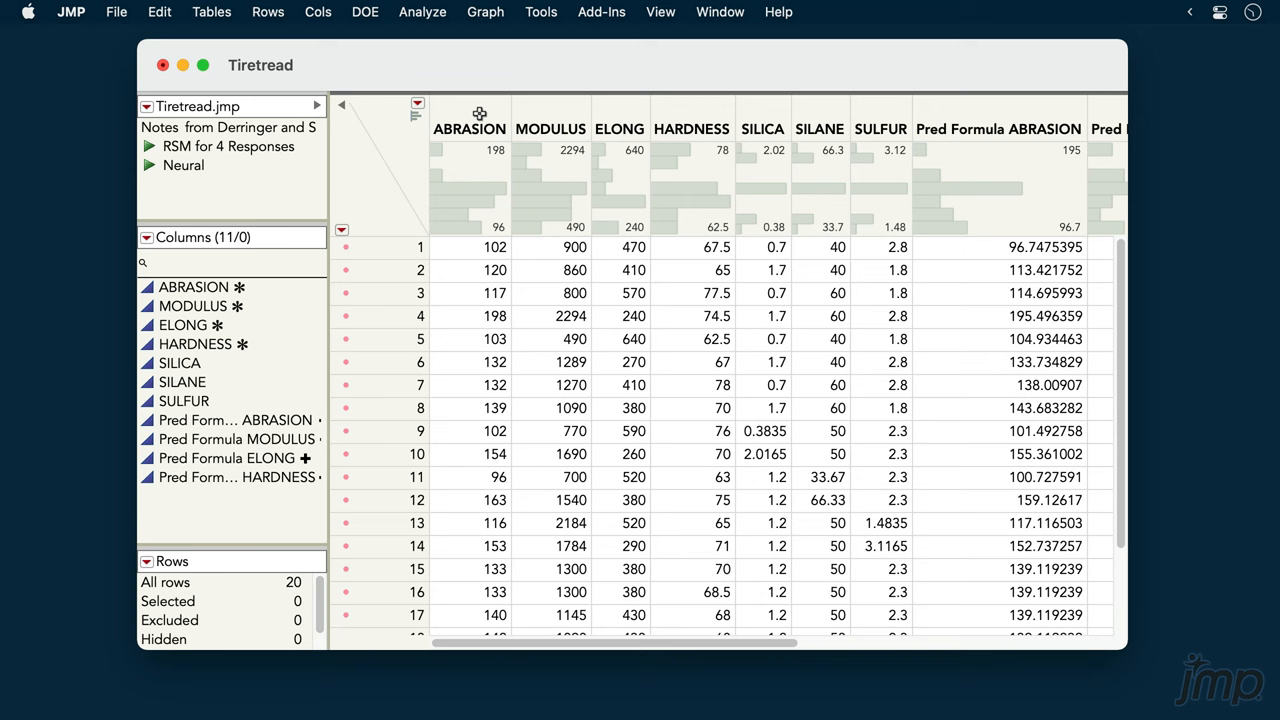
- Select the ABRASION through HARDNESS response columns, then the SILICA, SILANE and SULFUR factors
{"action": "left_click", "coordinate": [619, 129]}
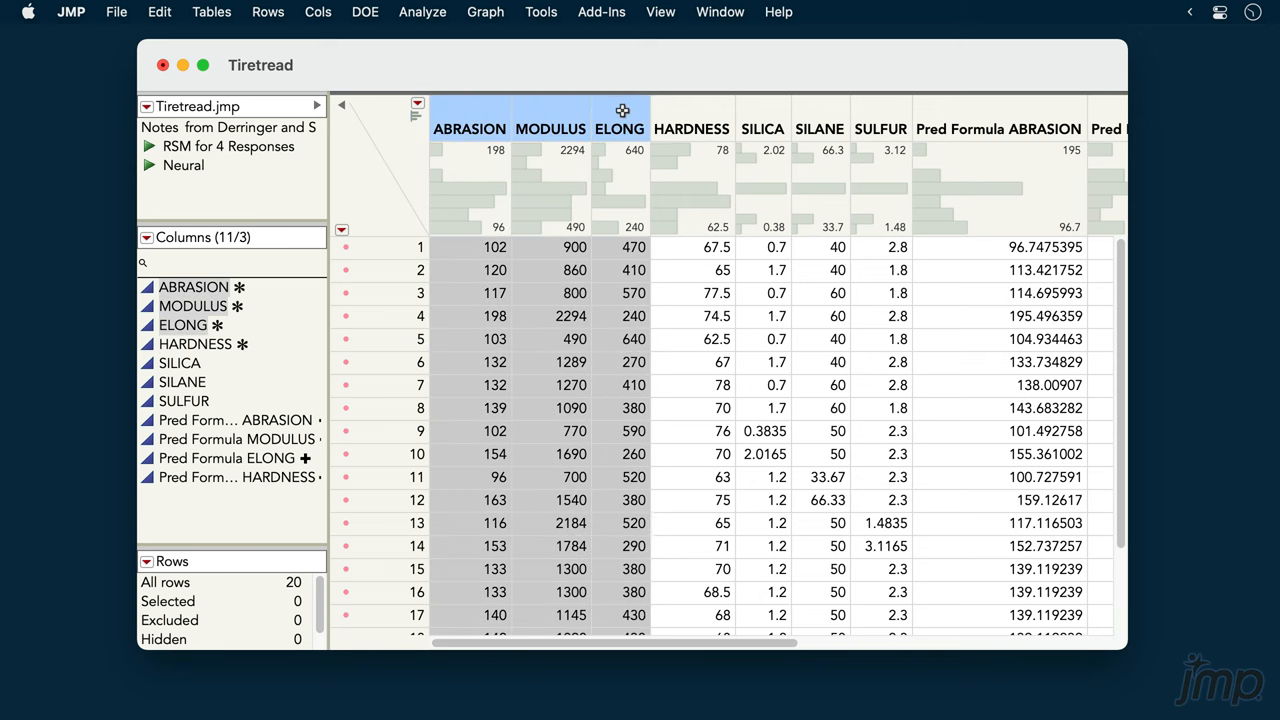
{"action": "left_click", "coordinate": [691, 128]}
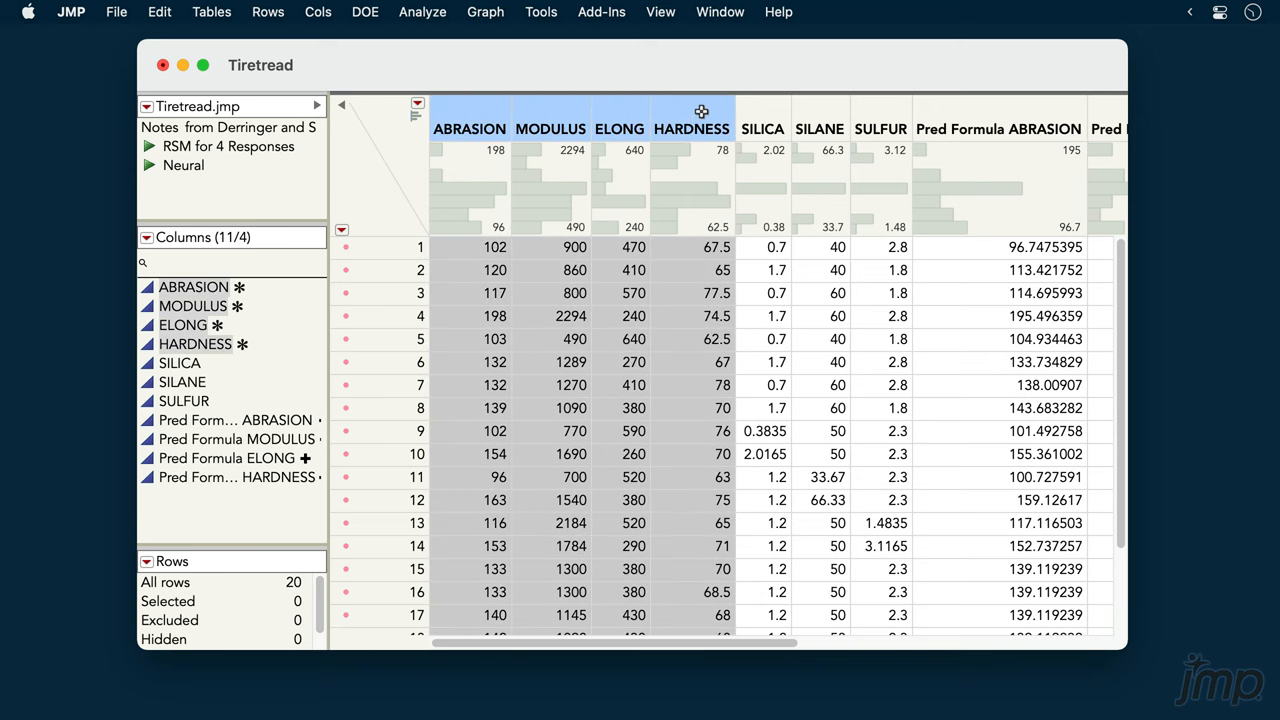
{"action": "left_click", "coordinate": [812, 128]}
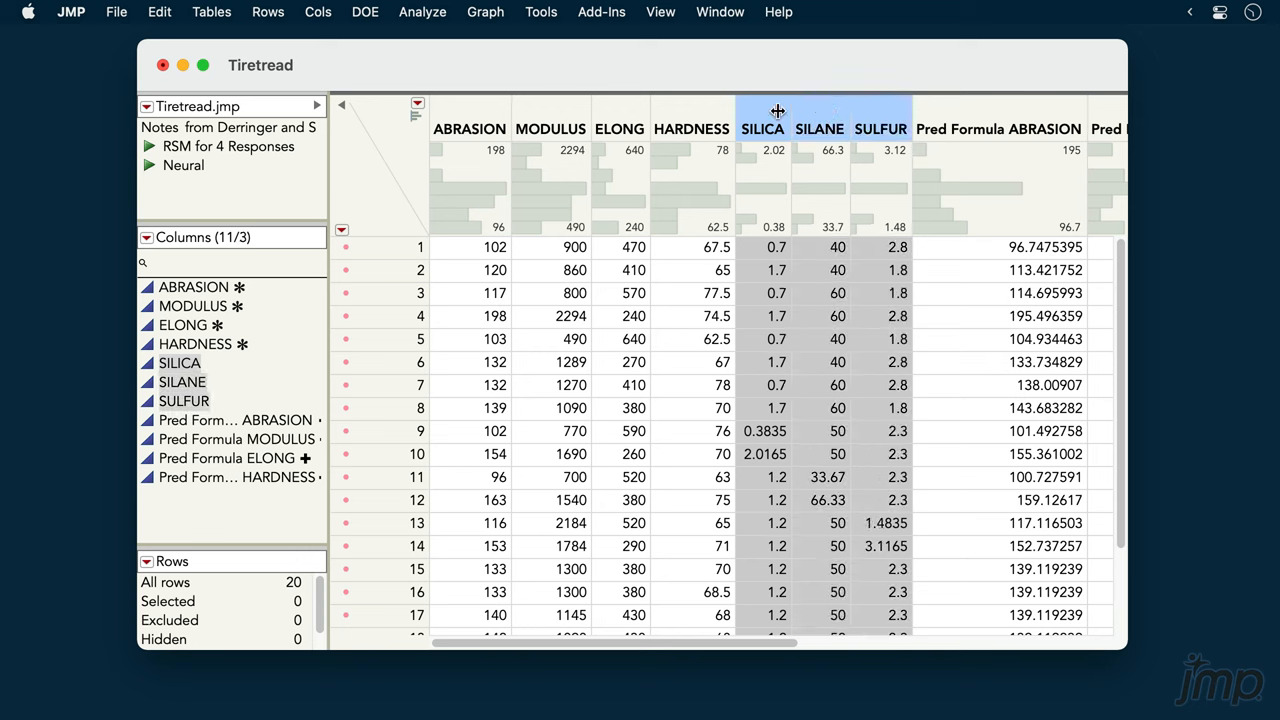
- Add a Lower Spec Limit of 500 to MODULUS through its Column Info
{"action": "right_click", "coordinate": [550, 128]}
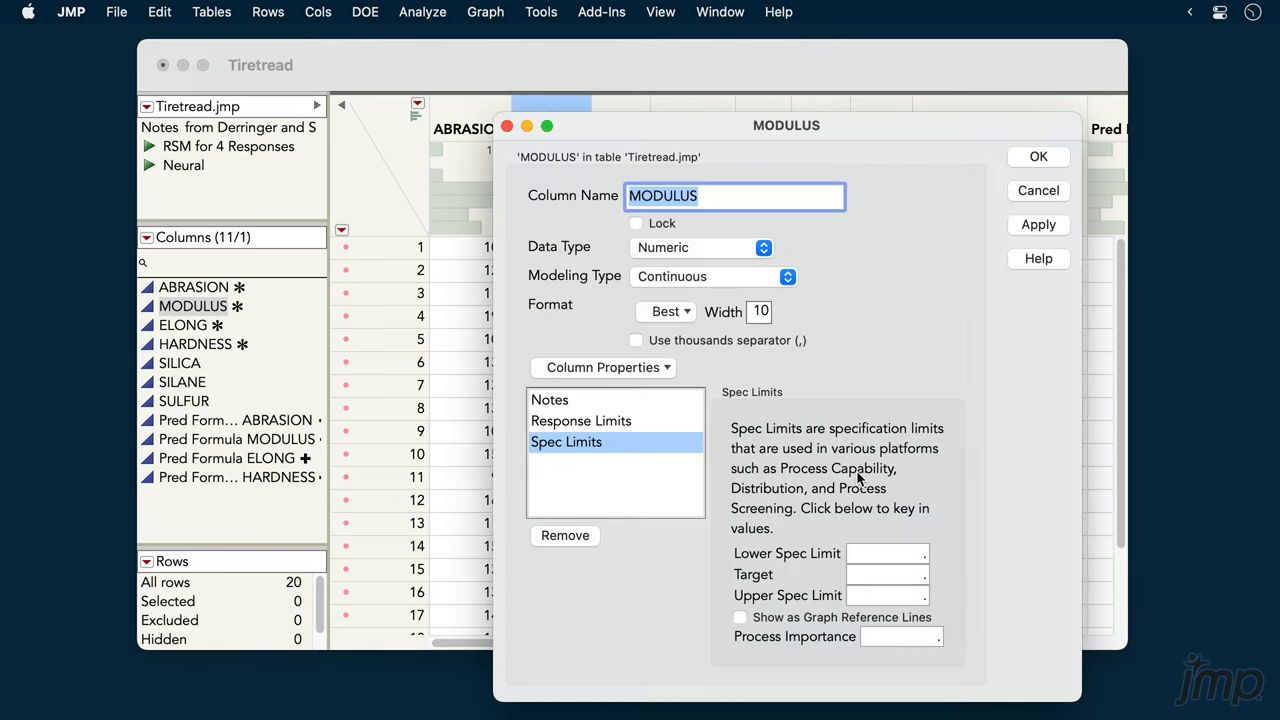
{"action": "type", "text": "5"}
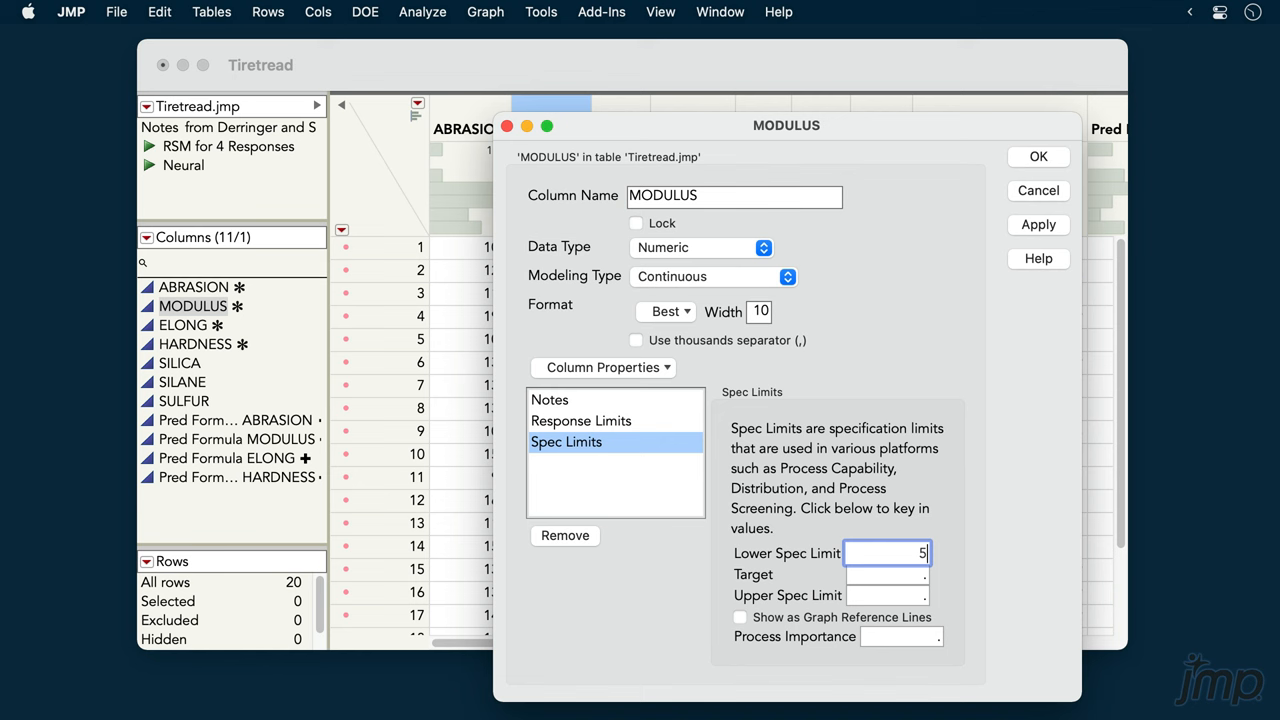
{"action": "type", "text": "00"}
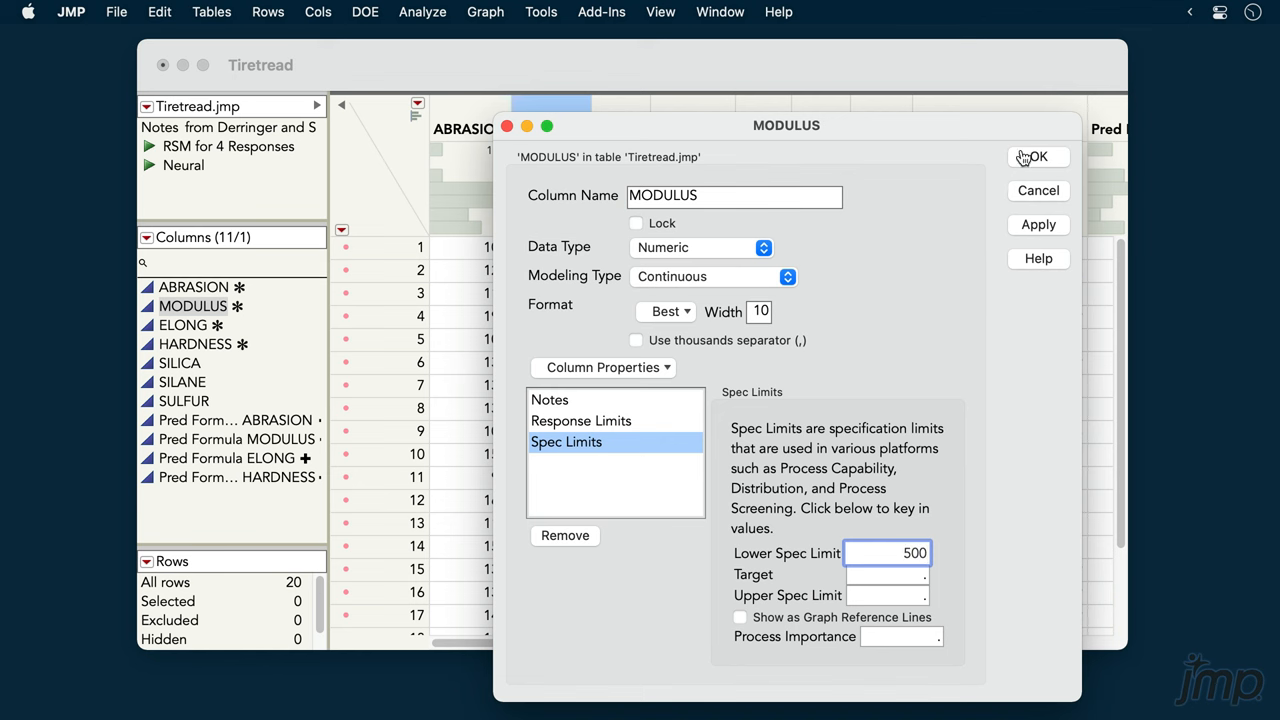
{"action": "left_click", "coordinate": [1038, 157]}
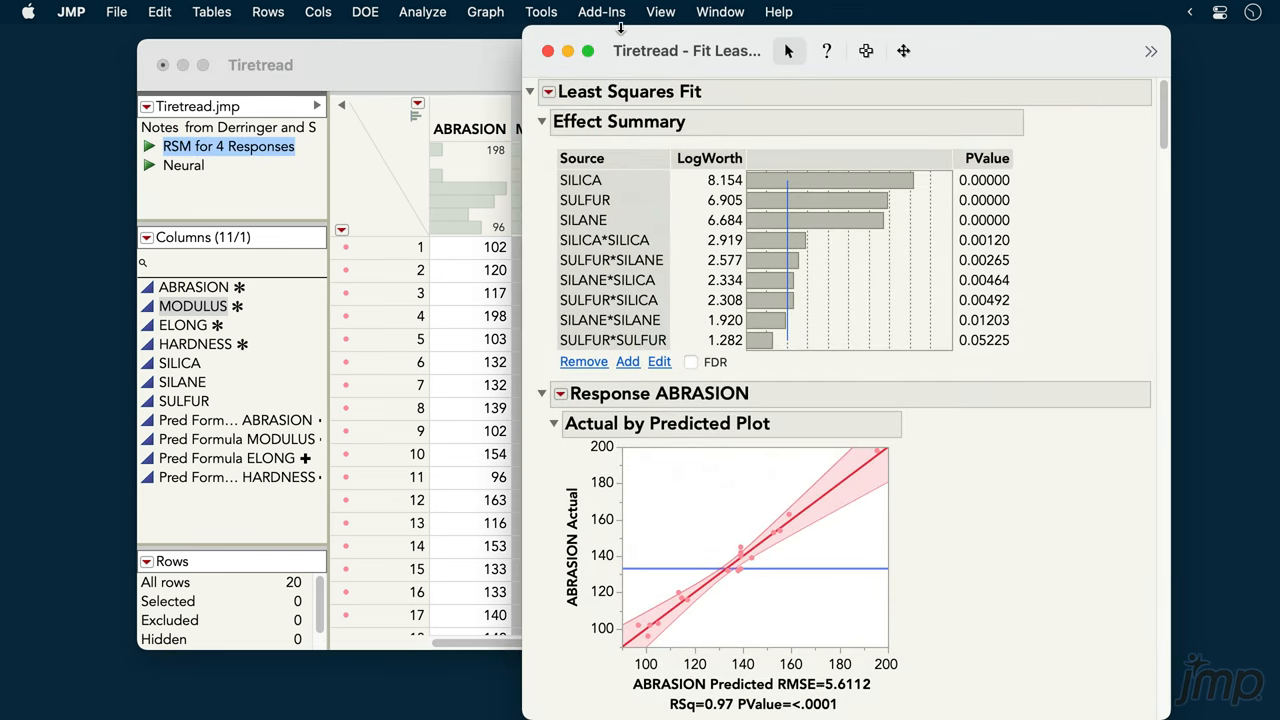
- Reposition the RSM for 4 Responses report window and collapse the MODULUS response section
{"action": "left_click_drag", "start_coordinate": [686, 51], "coordinate": [565, 103]}
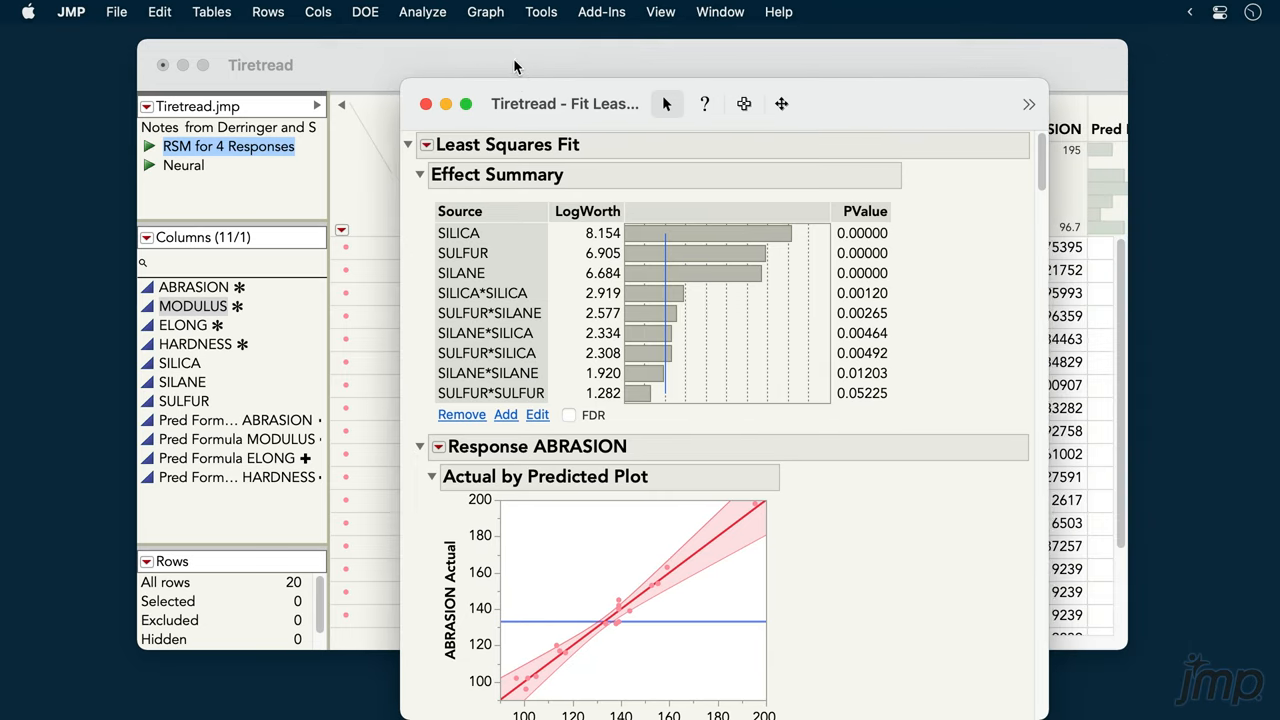
{"action": "left_click_drag", "start_coordinate": [565, 103], "coordinate": [487, 51]}
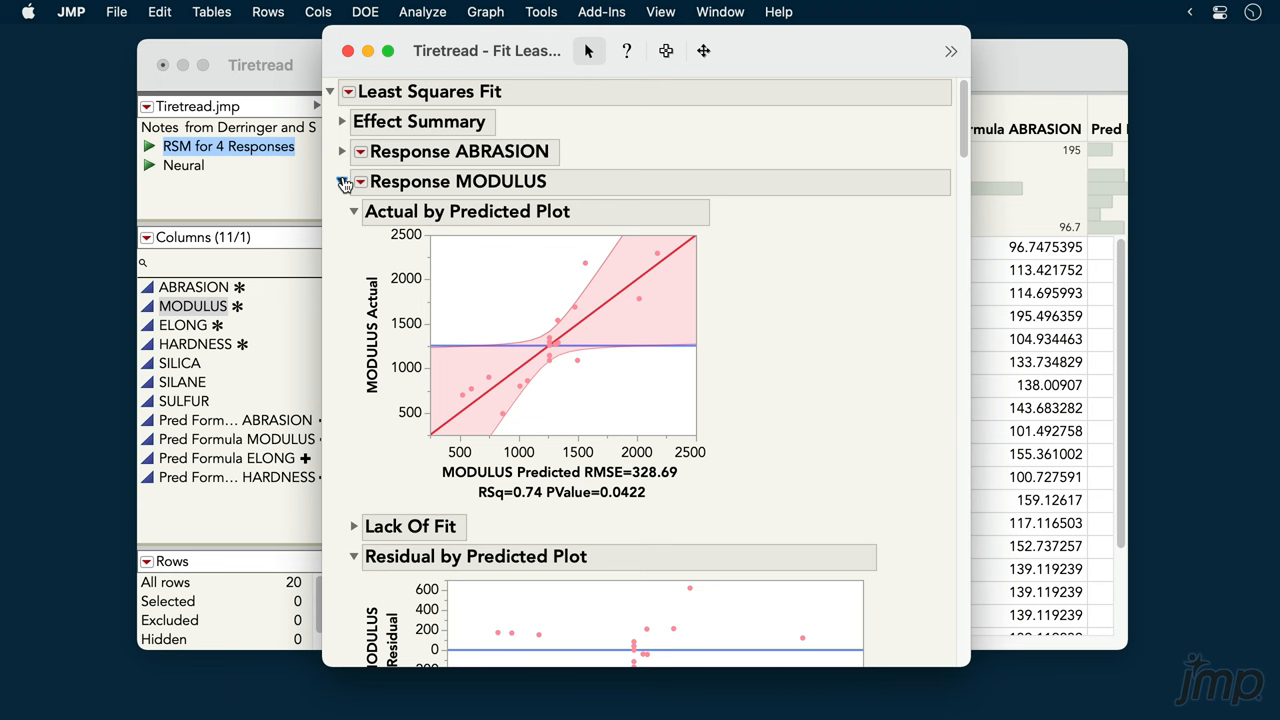
{"action": "left_click", "coordinate": [343, 181]}
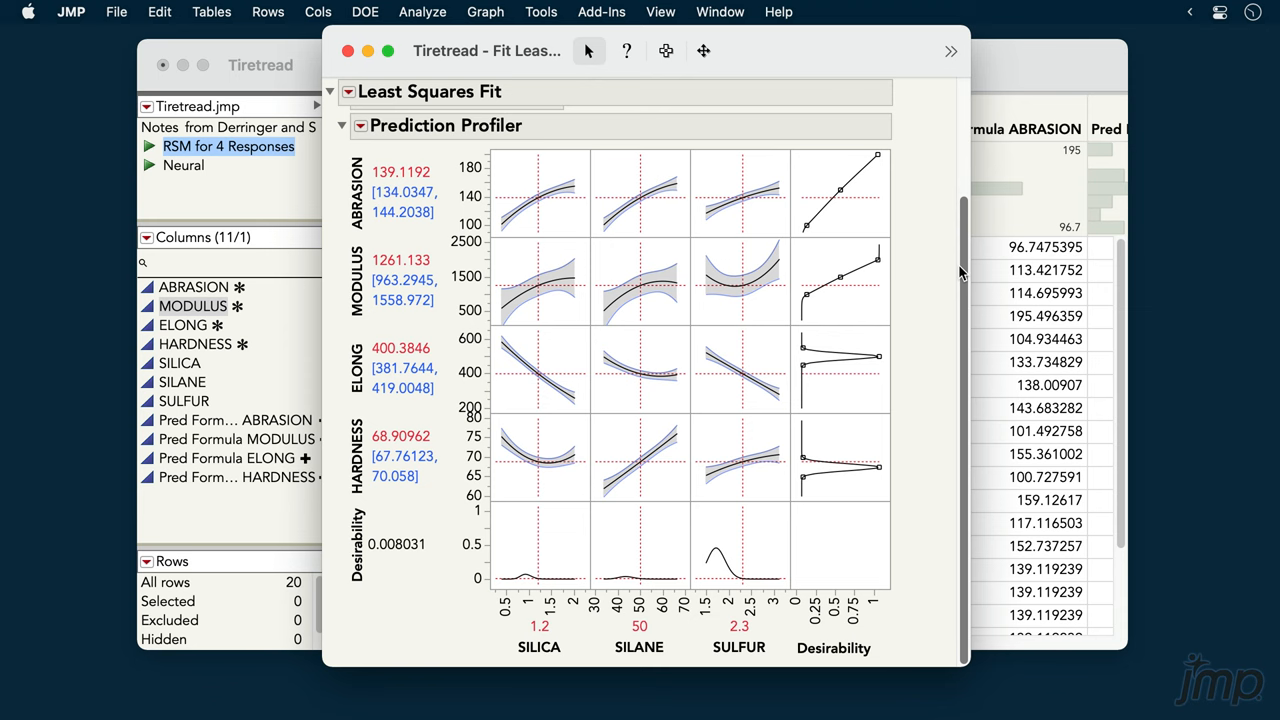
- Turn on Simulator from the Prediction Profiler red-triangle menu
{"action": "left_click", "coordinate": [360, 125]}
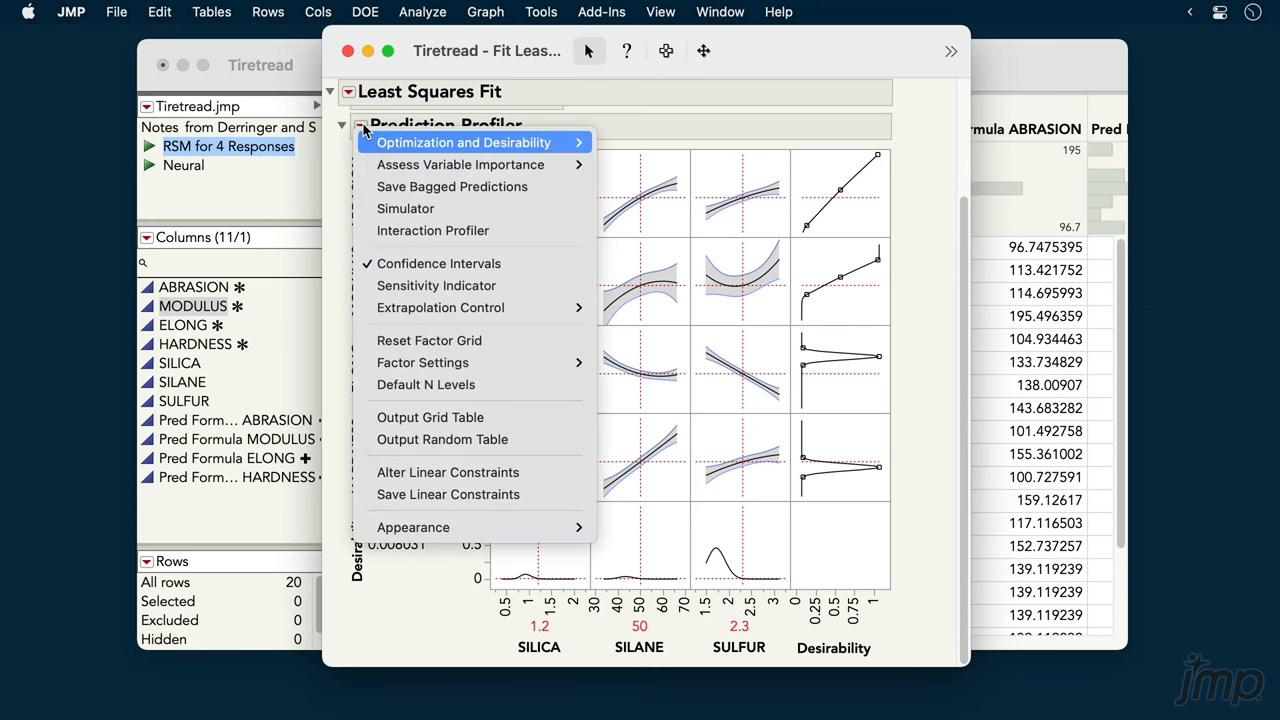
{"action": "mouse_move", "coordinate": [405, 208]}
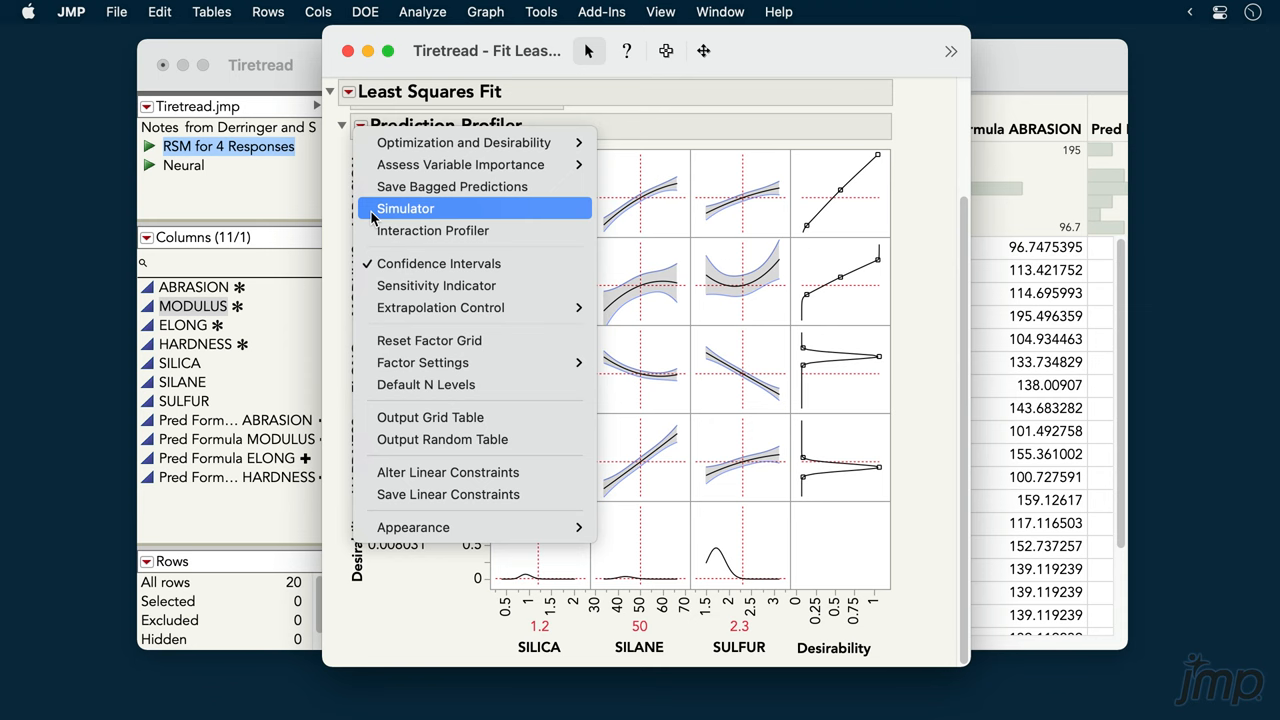
{"action": "left_click", "coordinate": [405, 208]}
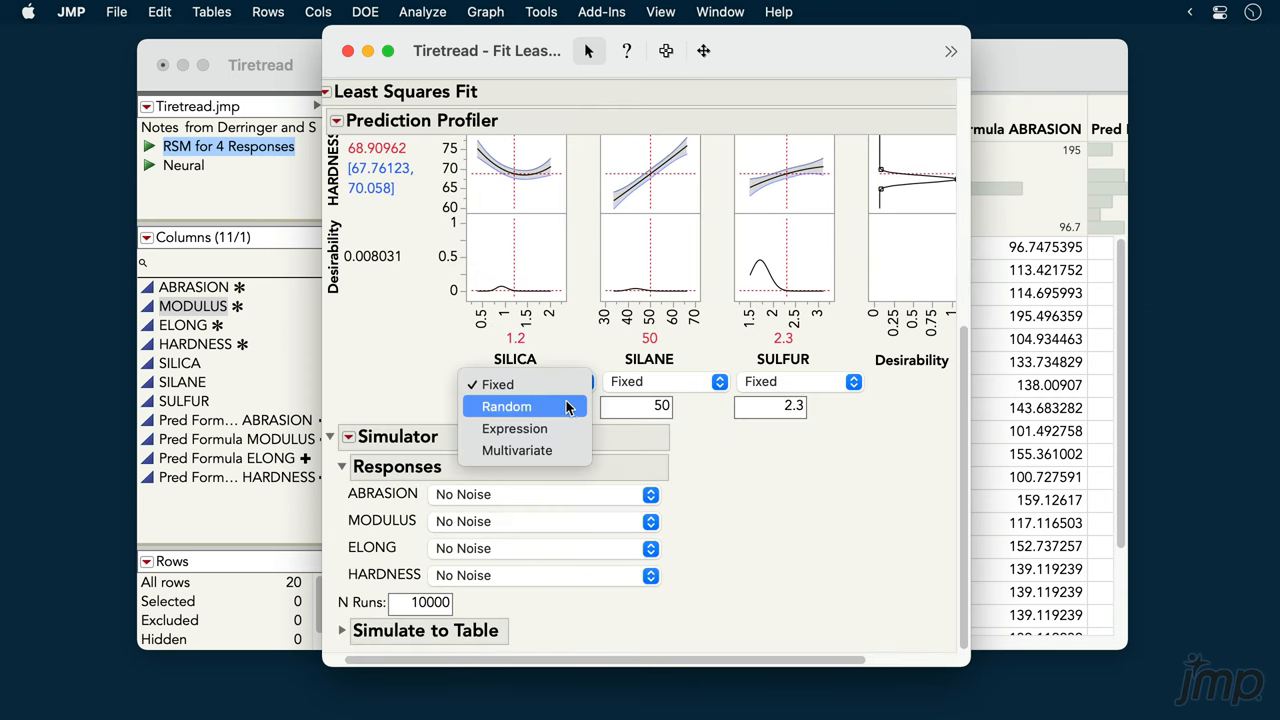
- Make SILICA and SILANE random normal factors, leaving SULFUR fixed
{"action": "left_click", "coordinate": [504, 406]}
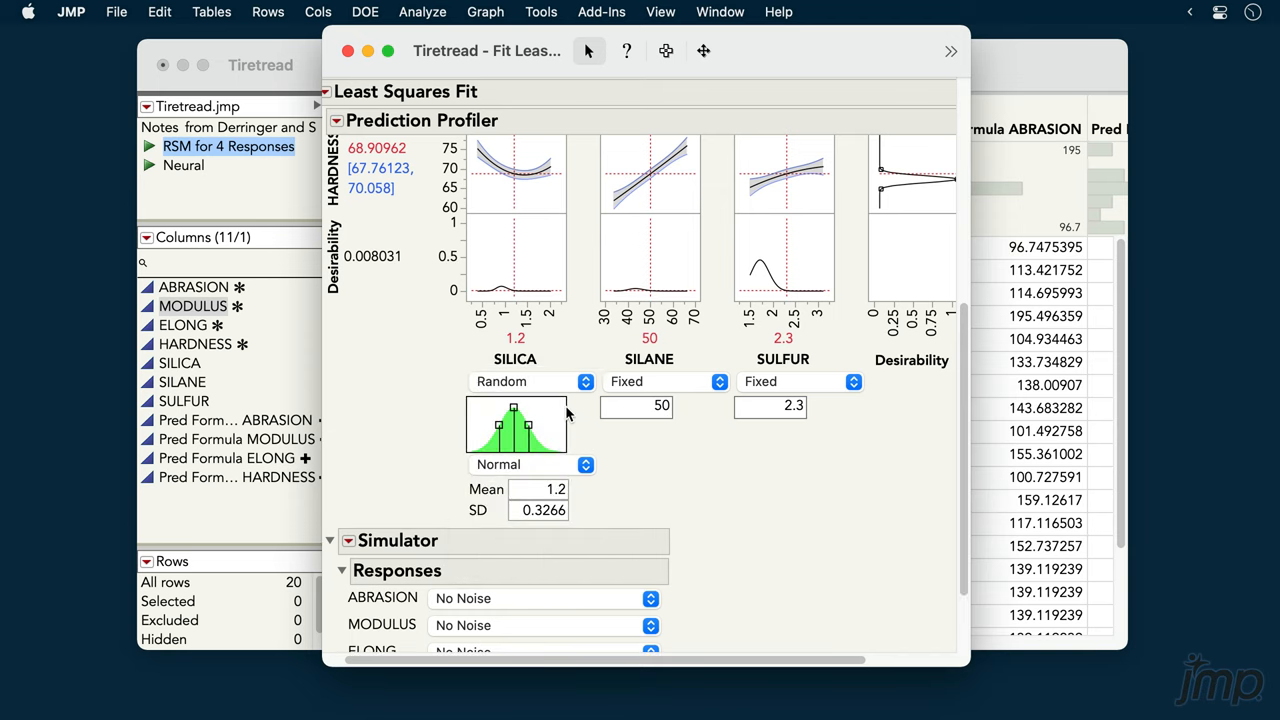
{"action": "left_click", "coordinate": [530, 465]}
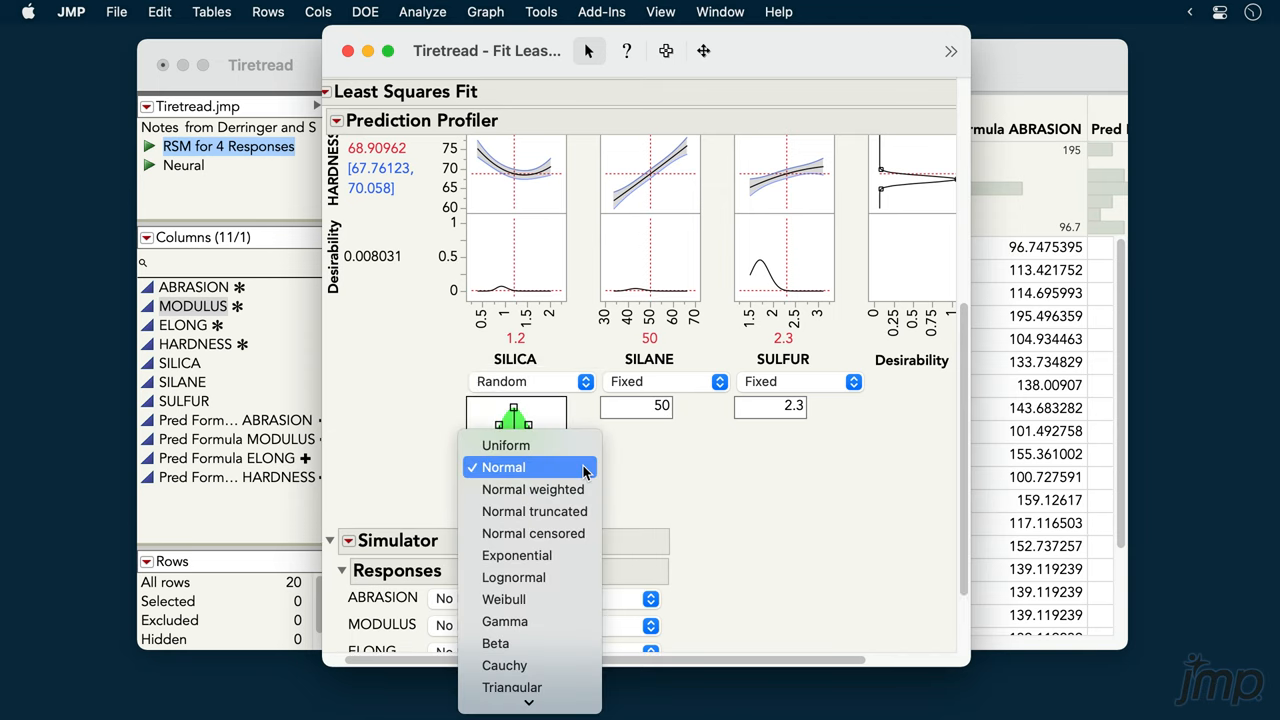
{"action": "left_click", "coordinate": [529, 467]}
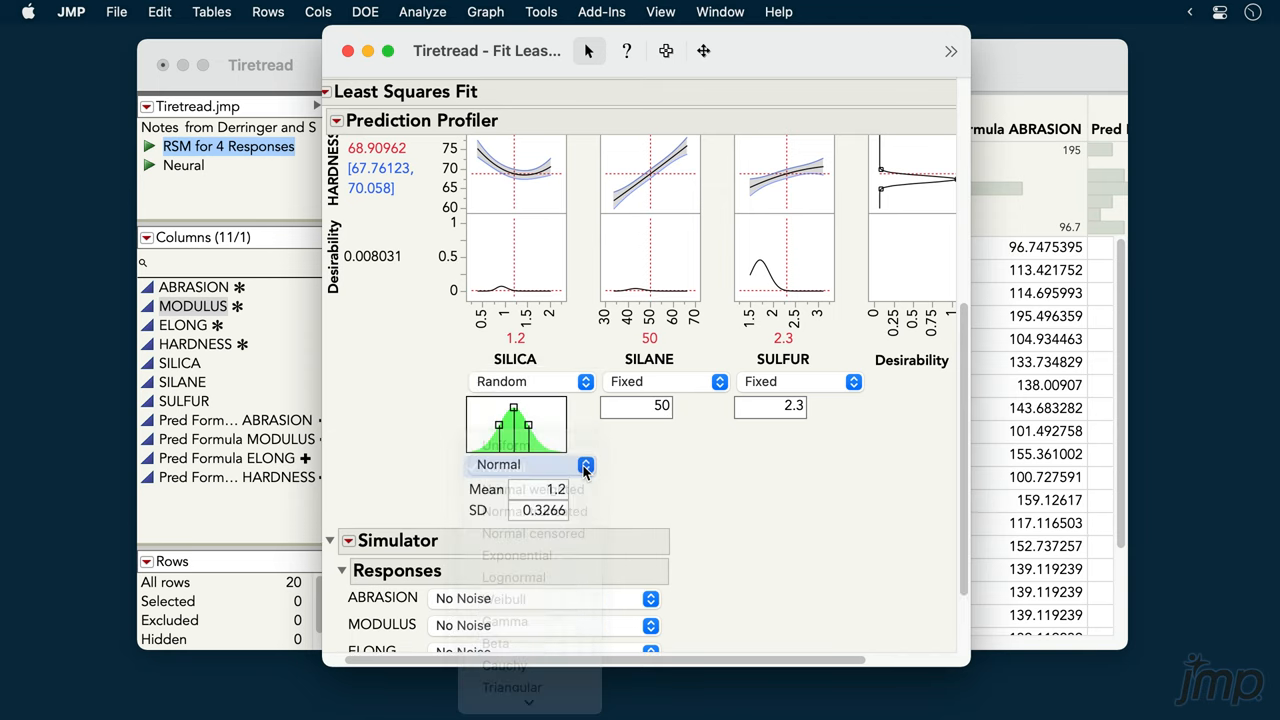
{"action": "left_click", "coordinate": [713, 381]}
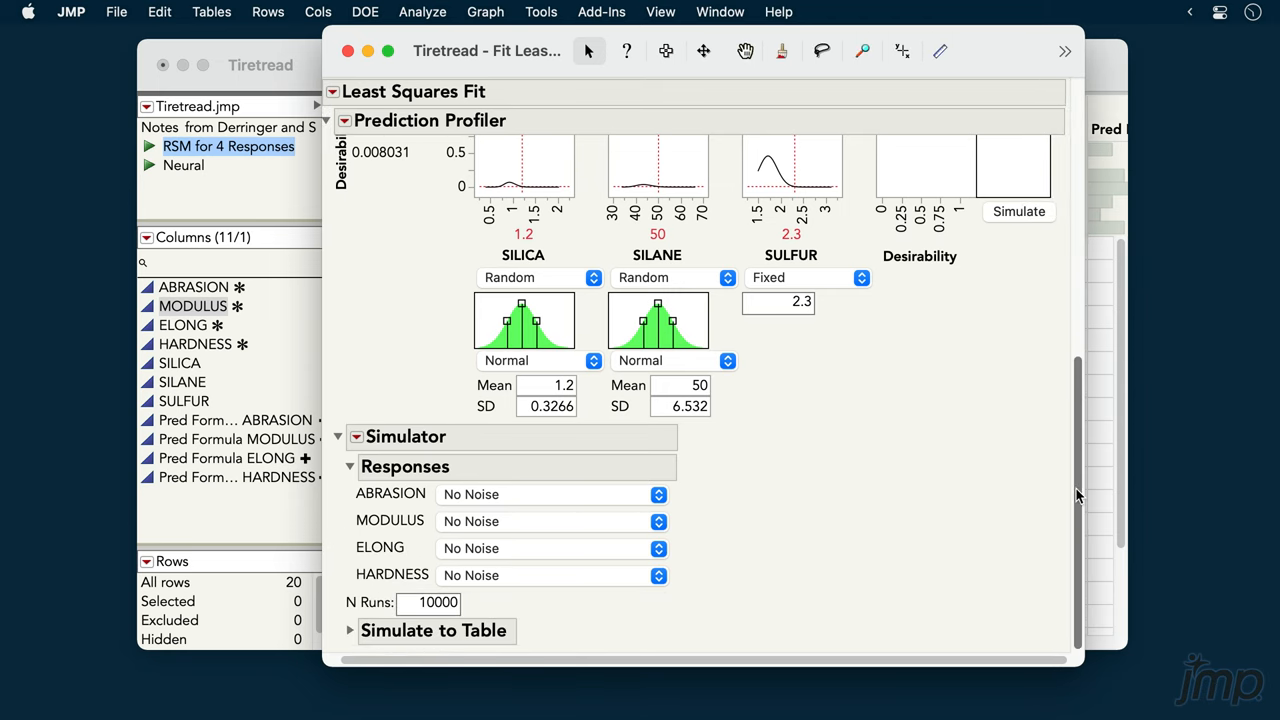
- Add random noise to the ABRASION, ELONG and HARDNESS responses
{"action": "left_click", "coordinate": [550, 494]}
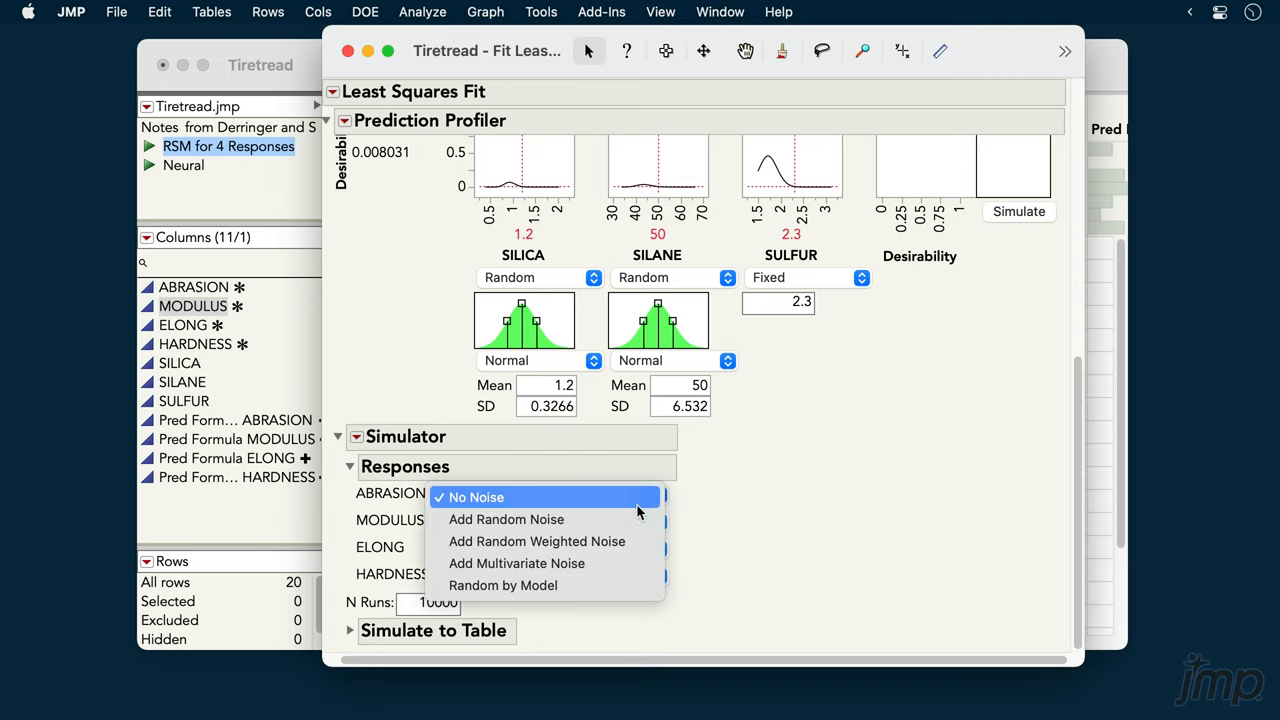
{"action": "left_click", "coordinate": [506, 519]}
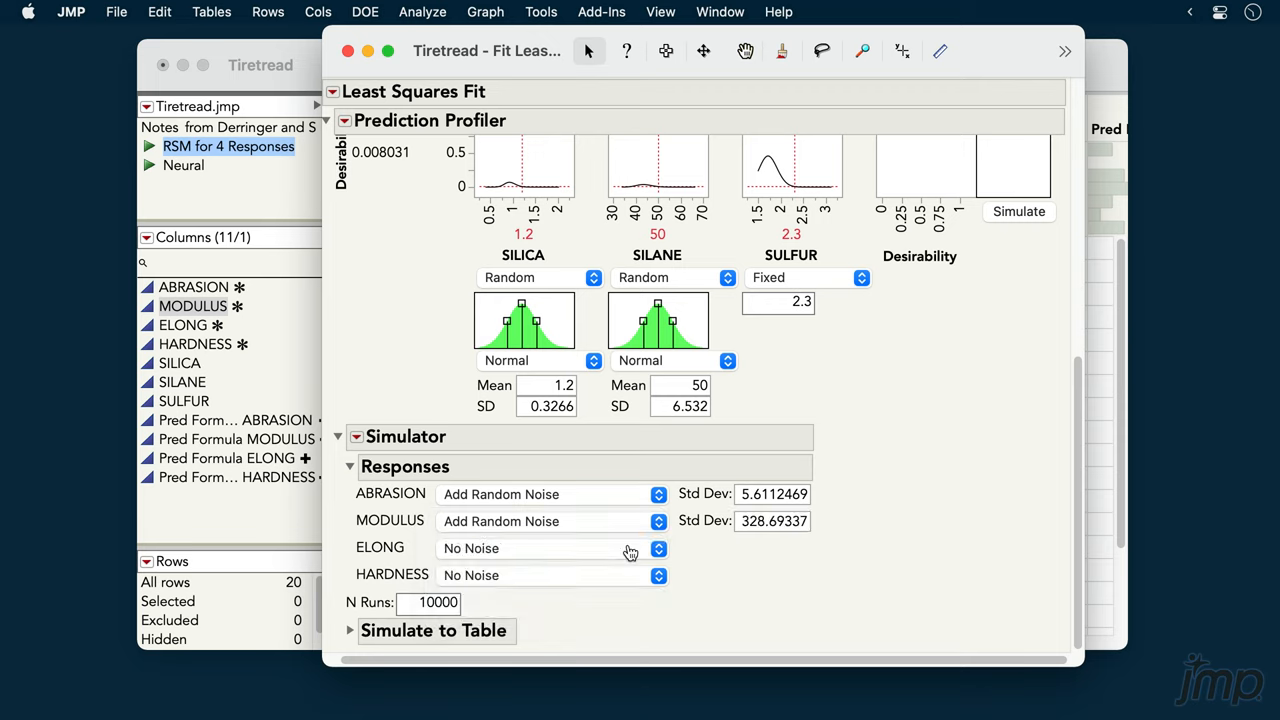
{"action": "left_click", "coordinate": [657, 548]}
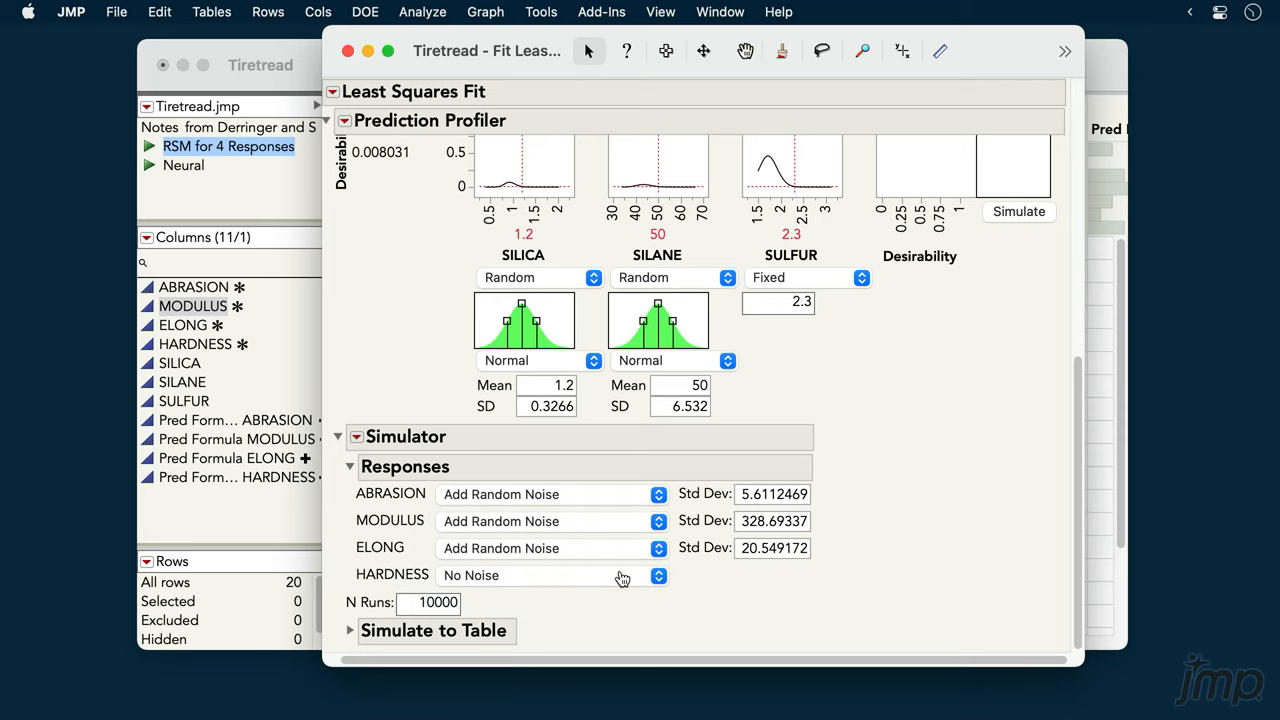
{"action": "left_click", "coordinate": [655, 576]}
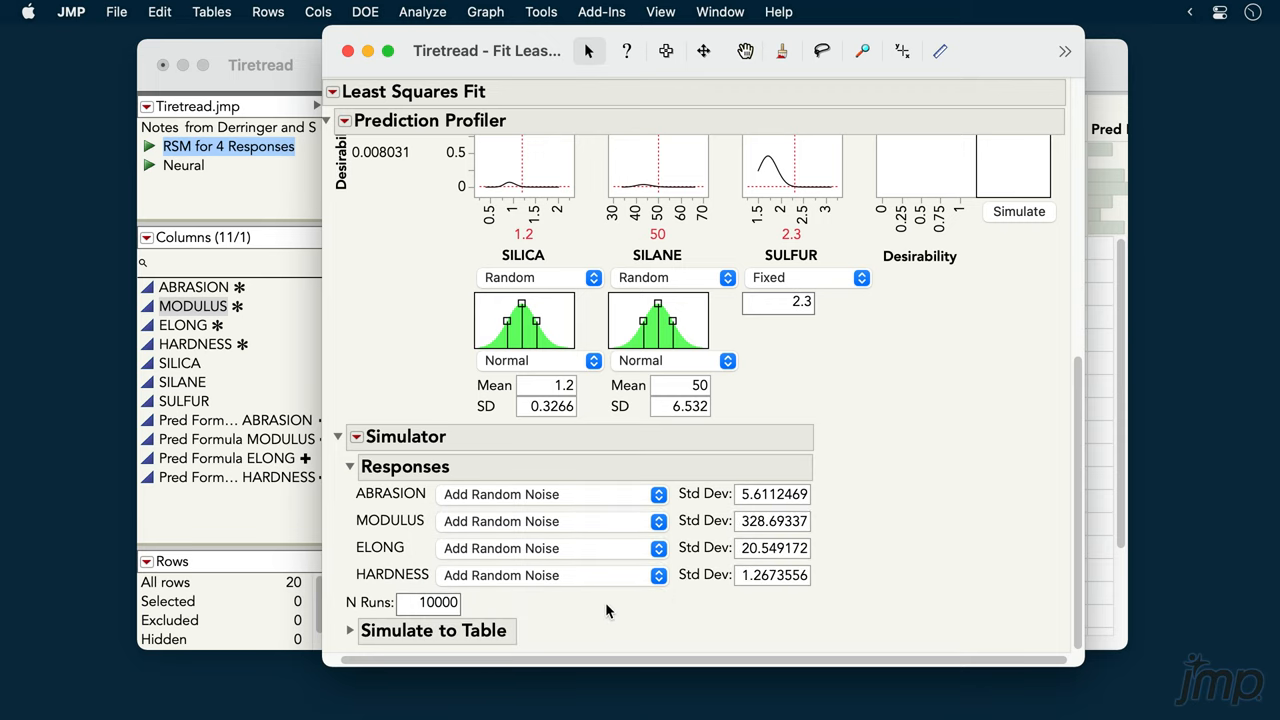
- Change the simulator's N Runs from 10000 to 5000
{"action": "left_click", "coordinate": [432, 603]}
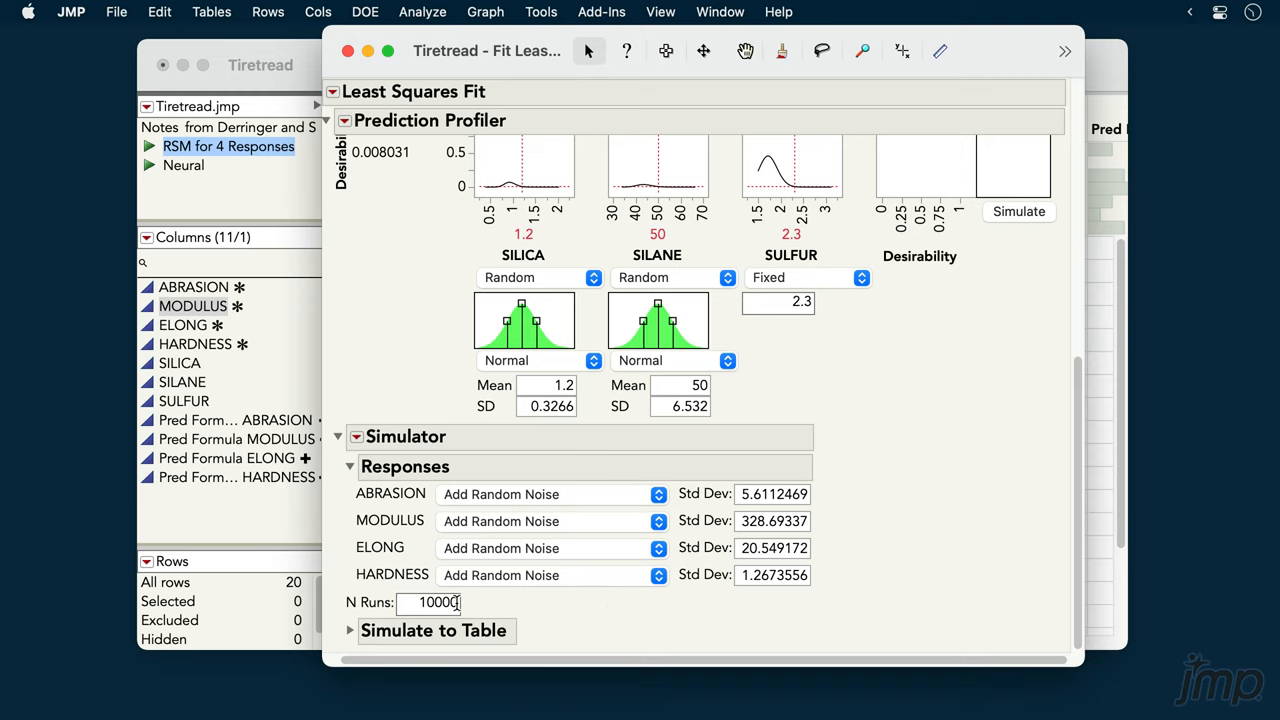
{"action": "type", "text": "50"}
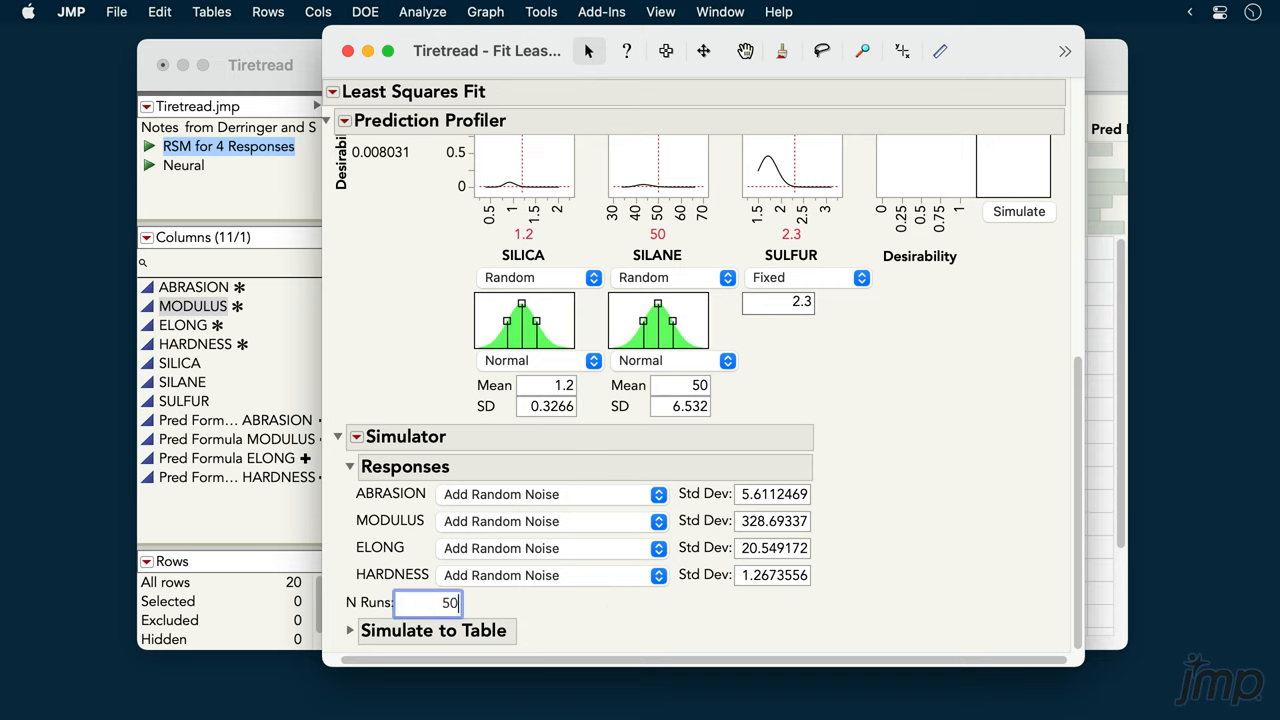
{"action": "type", "text": "5000"}
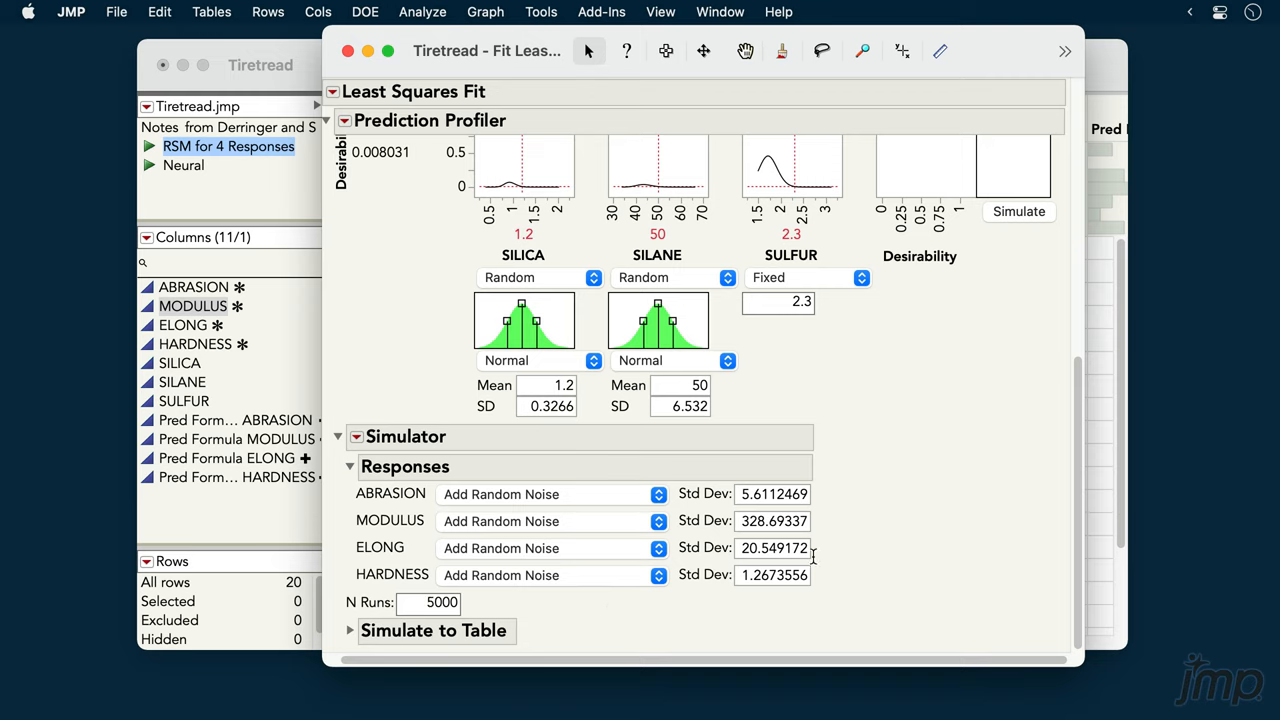
{"action": "left_click", "coordinate": [1018, 211]}
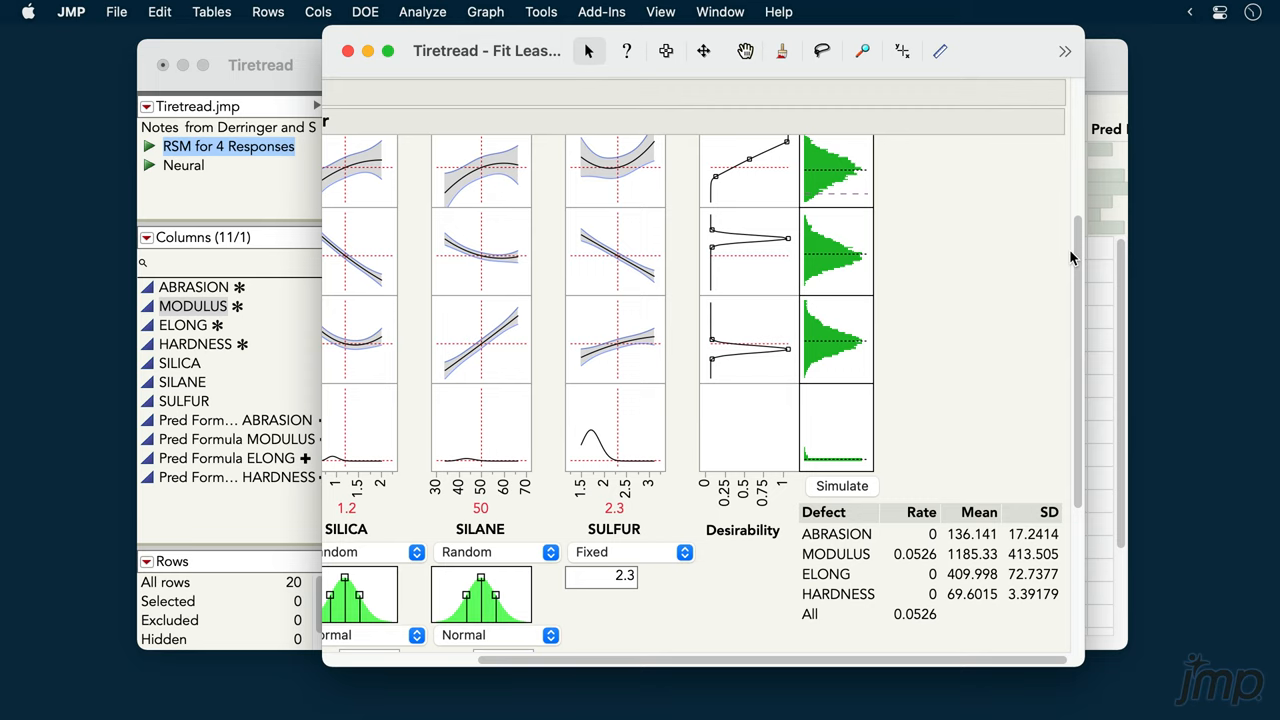
- Scroll through the simulated histograms and the Defect table showing MODULUS at 0.0526
{"action": "scroll", "scroll_direction": "down", "scroll_amount": 3}
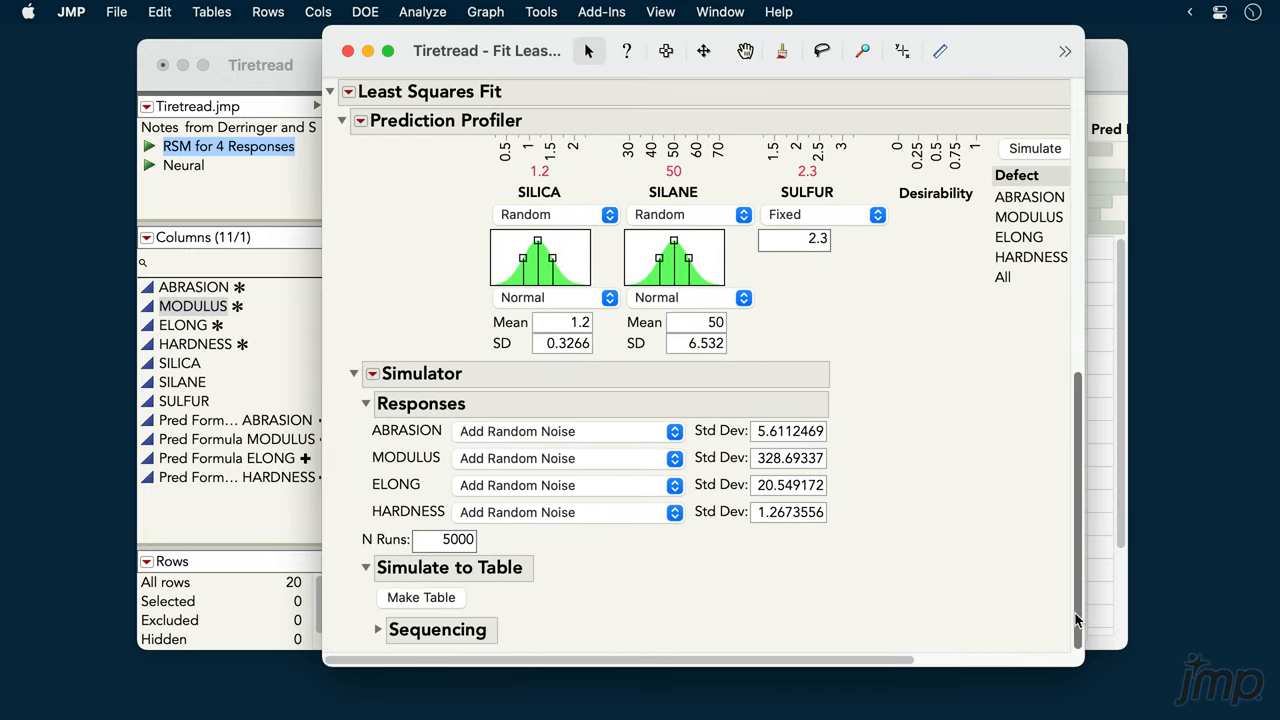
- Make a new data table of 5,000 simulated factor and response rows
{"action": "left_click", "coordinate": [421, 598]}
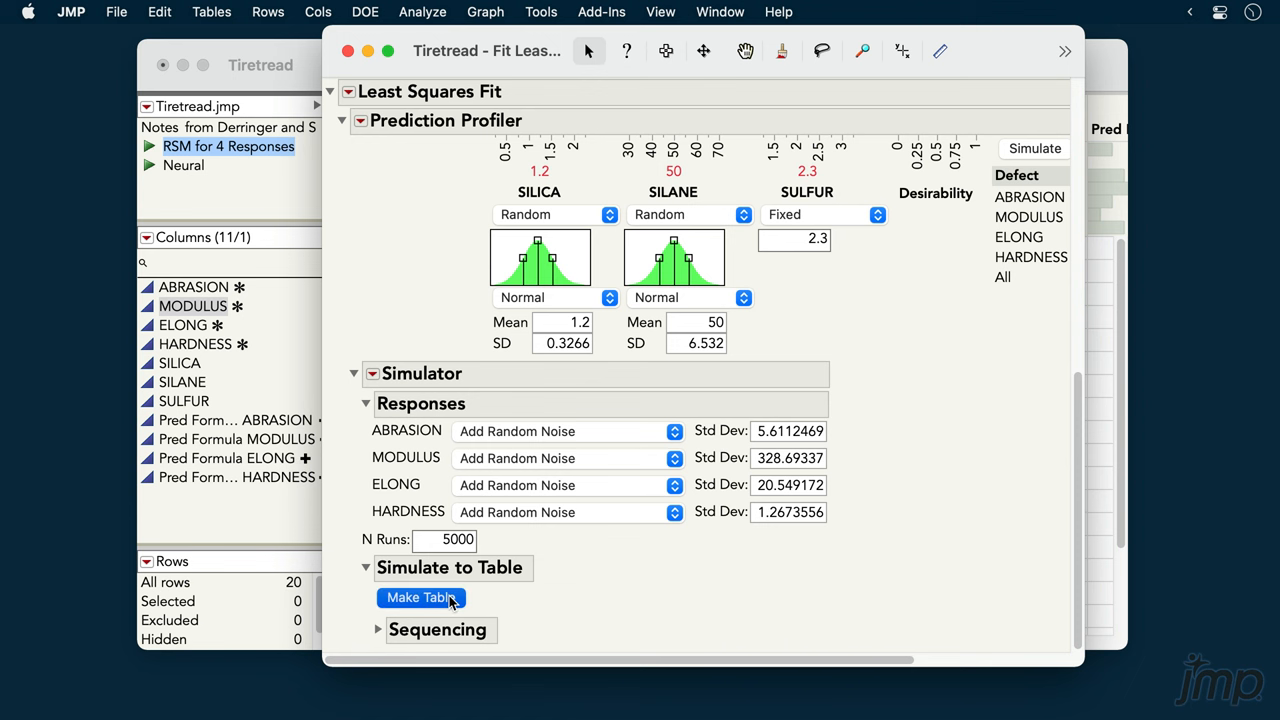
{"action": "left_click", "coordinate": [421, 598]}
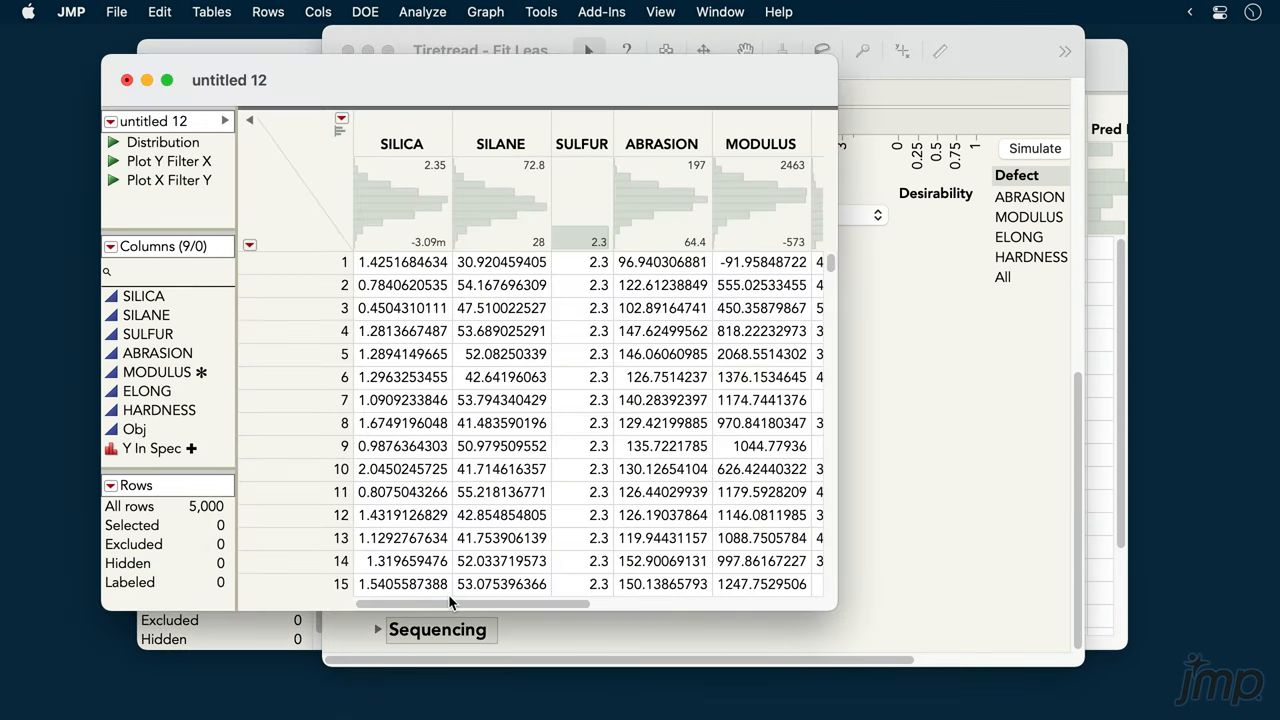
{"action": "mouse_move", "coordinate": [887, 486]}
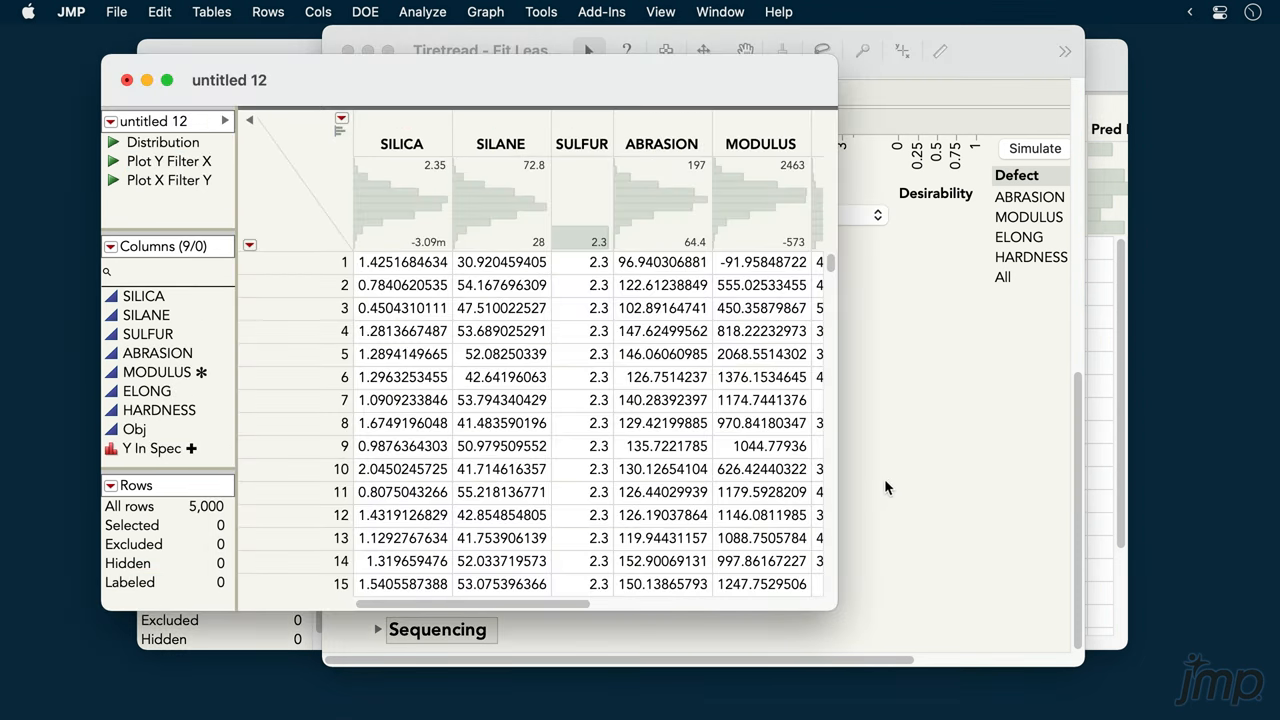